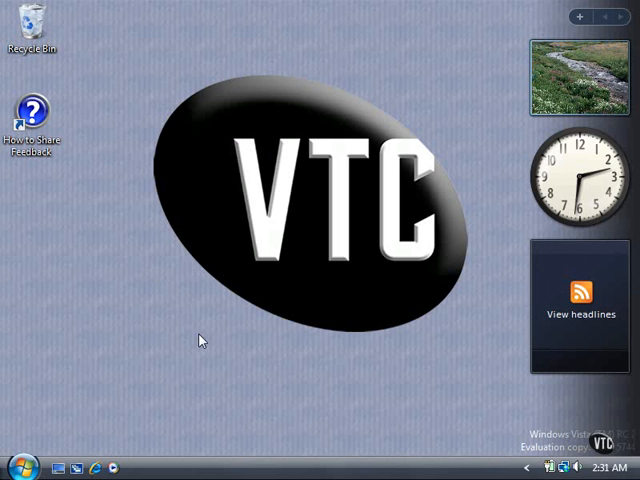
# - Open the Music folder from the Start menu
pyautogui.click(20, 468)
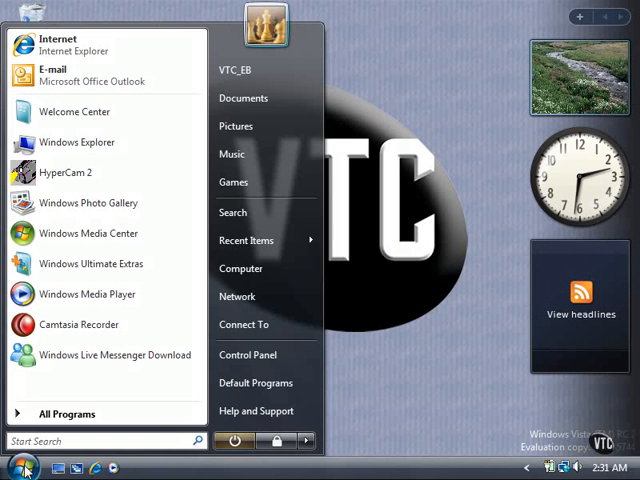
pyautogui.click(232, 152)
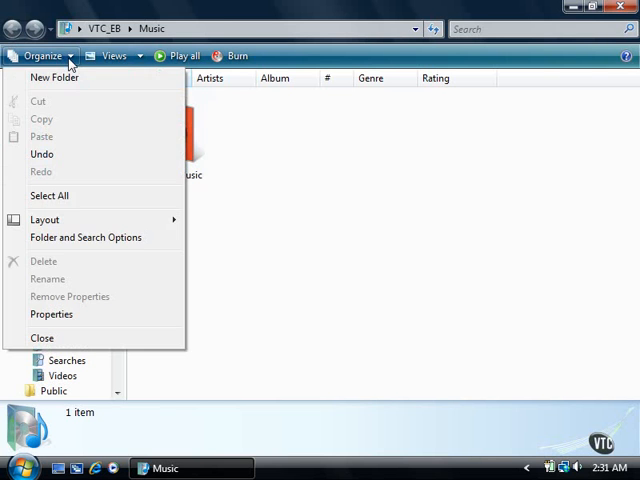
pyautogui.moveTo(44, 220)
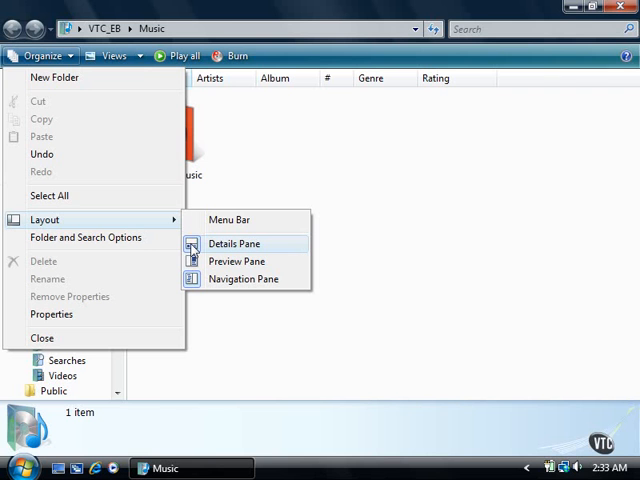
pyautogui.moveTo(212, 244)
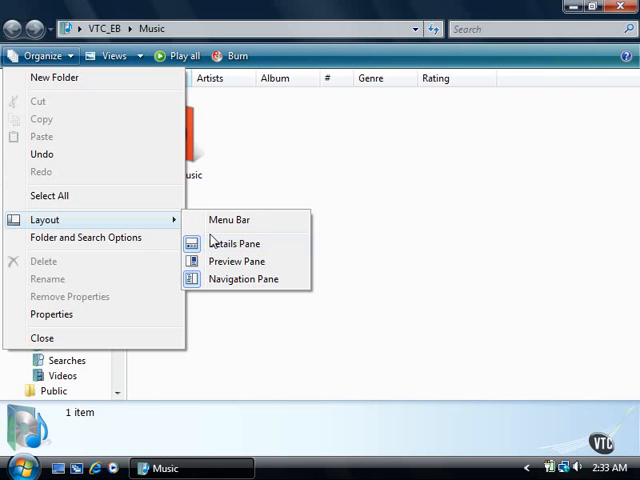